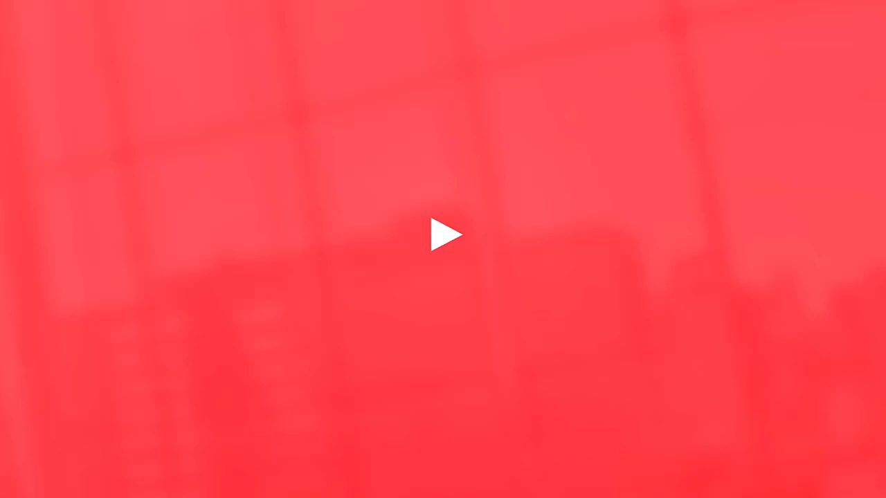
# Bring the Splunk page in Chrome to the front, then open the untitled Paint canvas over it
pyautogui.click(442, 234)
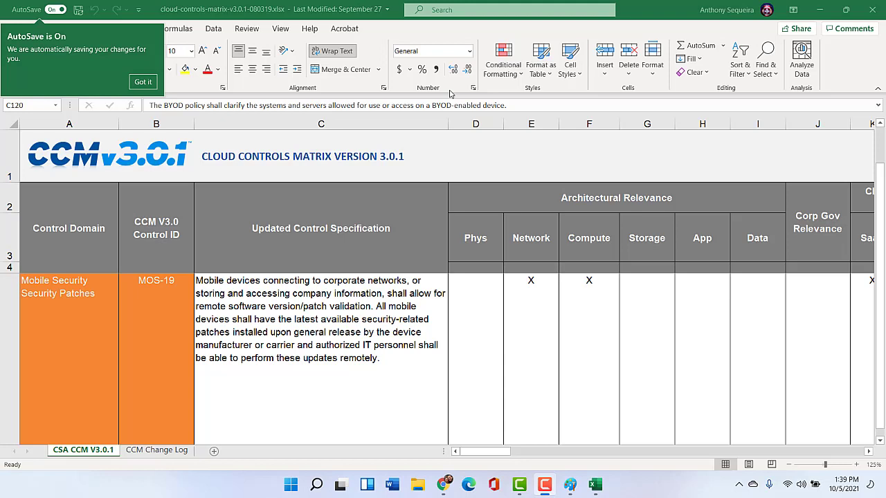
pyautogui.moveTo(380, 150)
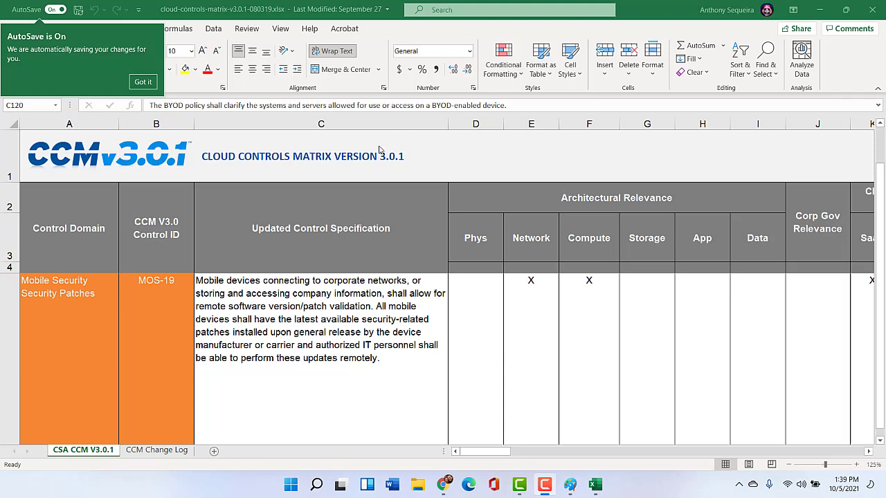
pyautogui.moveTo(420, 98)
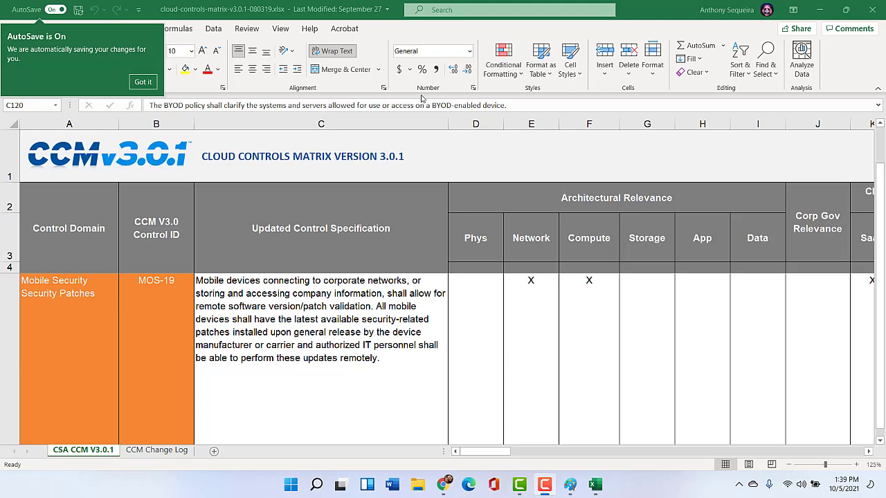
pyautogui.moveTo(521, 352)
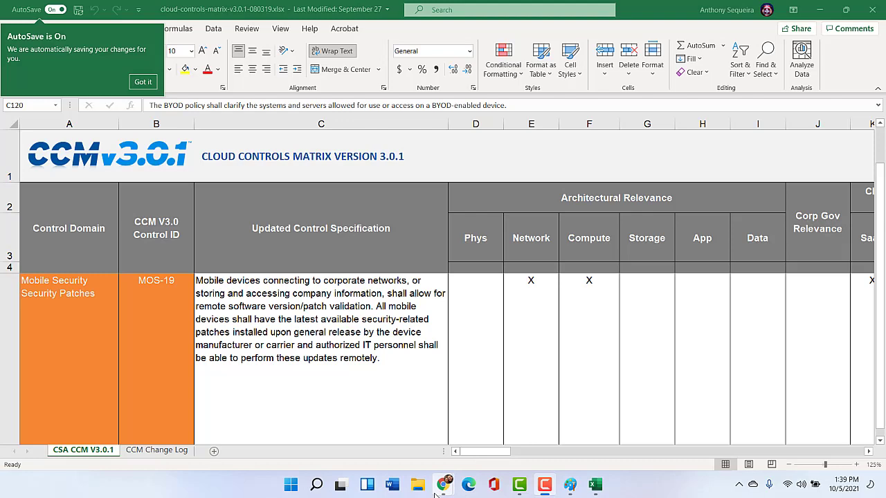
pyautogui.moveTo(442, 484)
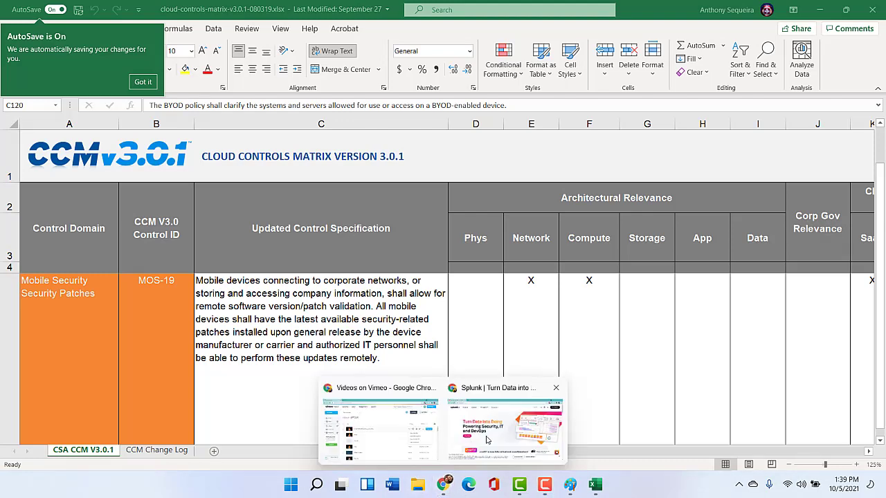
pyautogui.click(503, 426)
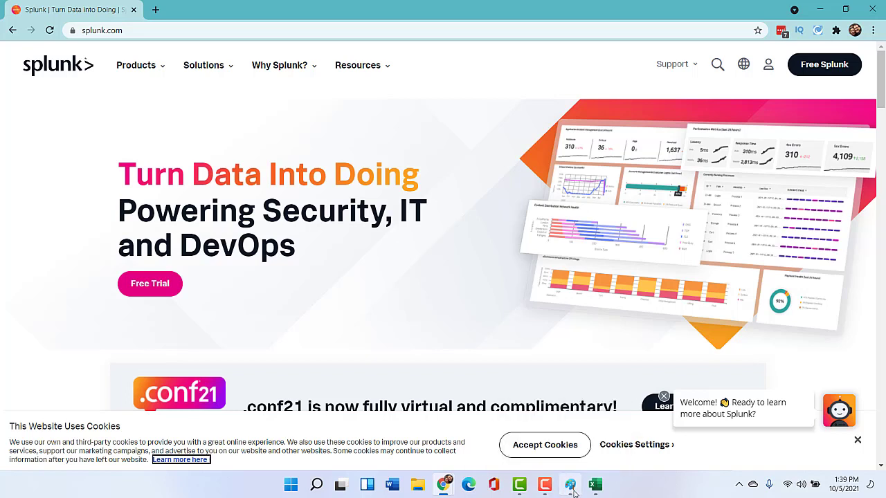
pyautogui.click(569, 483)
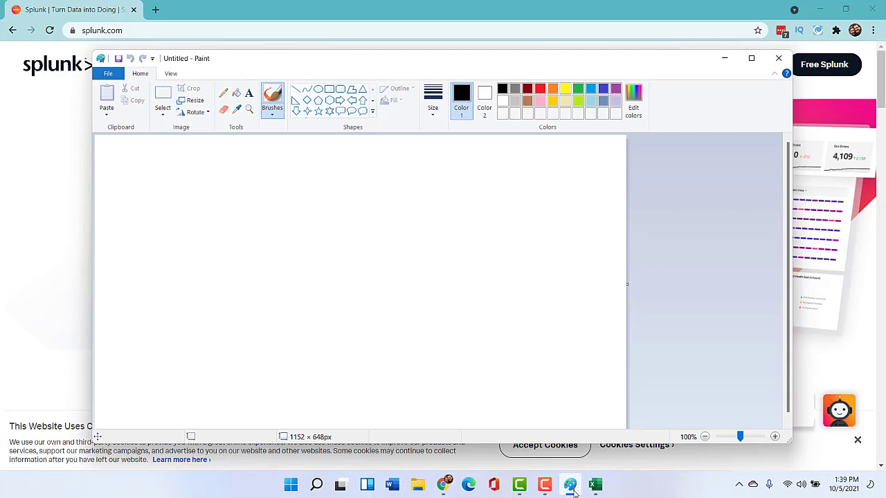
pyautogui.moveTo(771, 320)
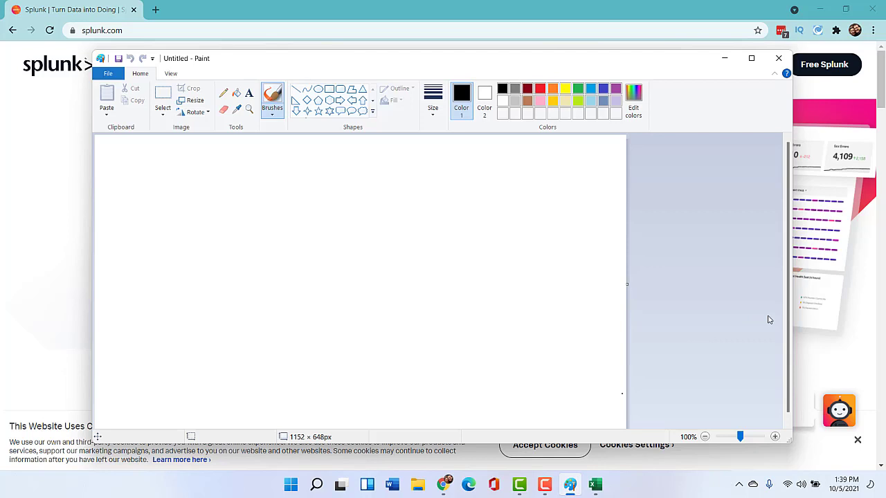
pyautogui.moveTo(725, 284)
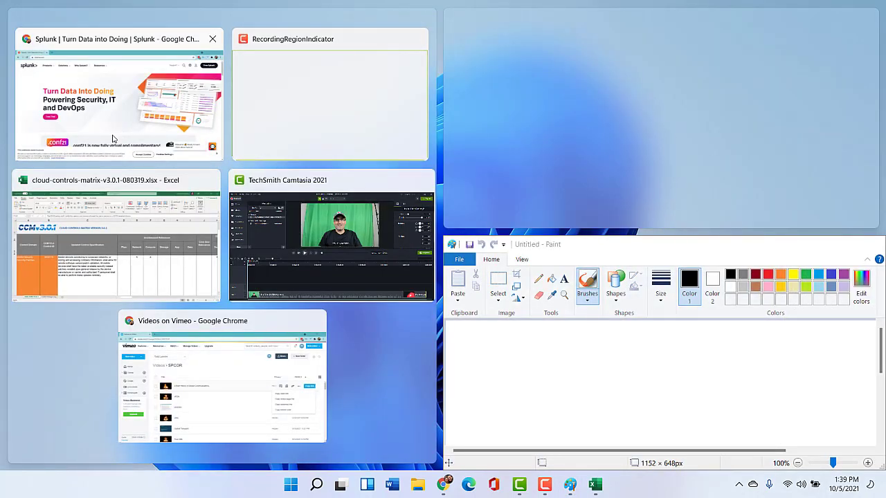
# Fill the left half with the Splunk Chrome window and the top-right quarter with Excel
pyautogui.click(118, 104)
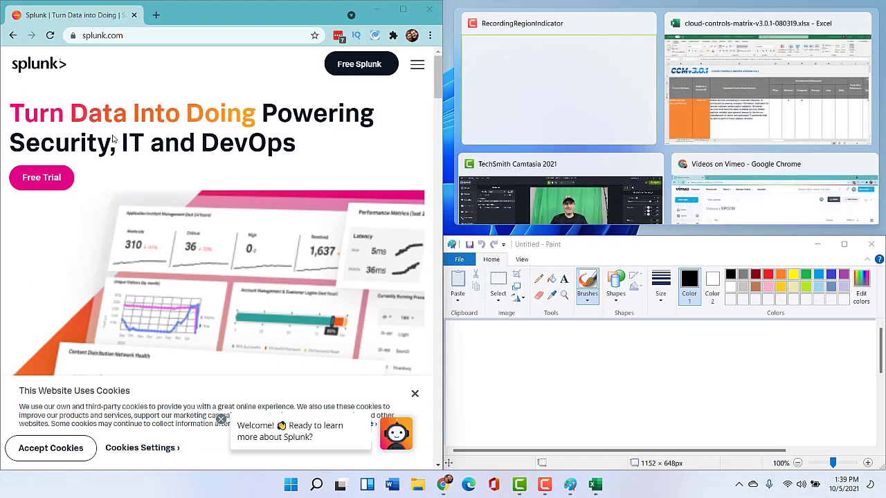
pyautogui.moveTo(650, 49)
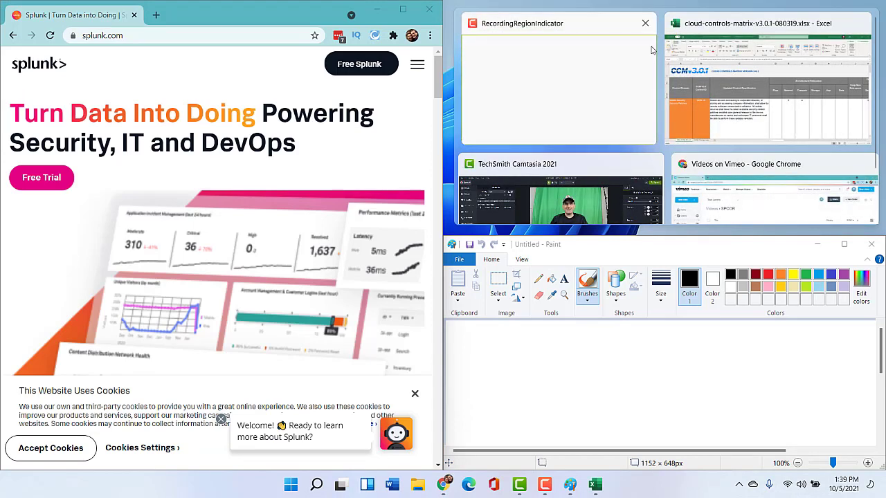
pyautogui.click(767, 90)
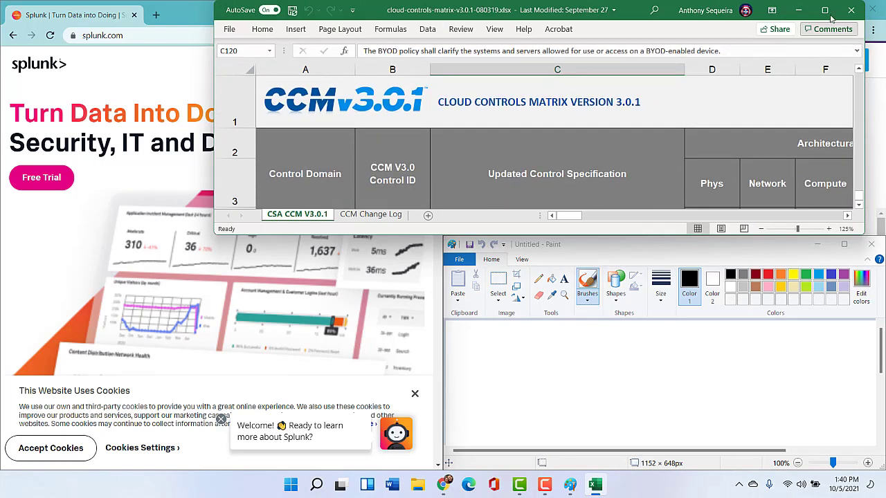
pyautogui.click(824, 10)
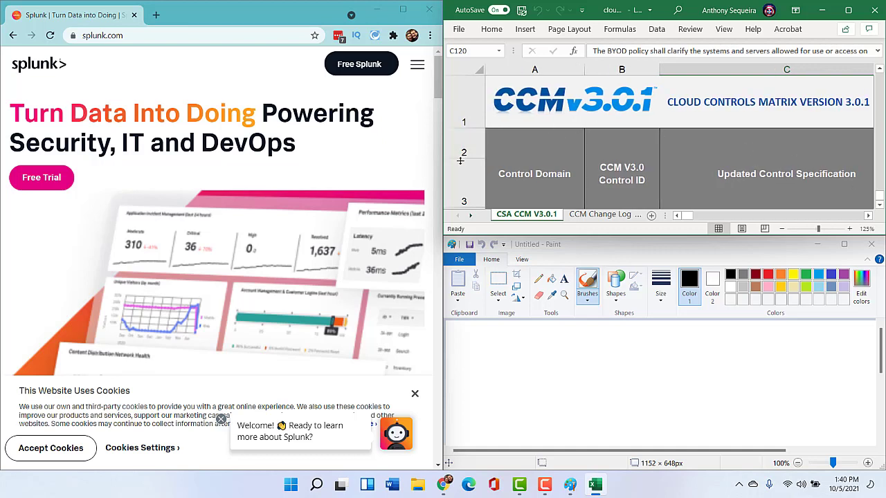
pyautogui.click(512, 169)
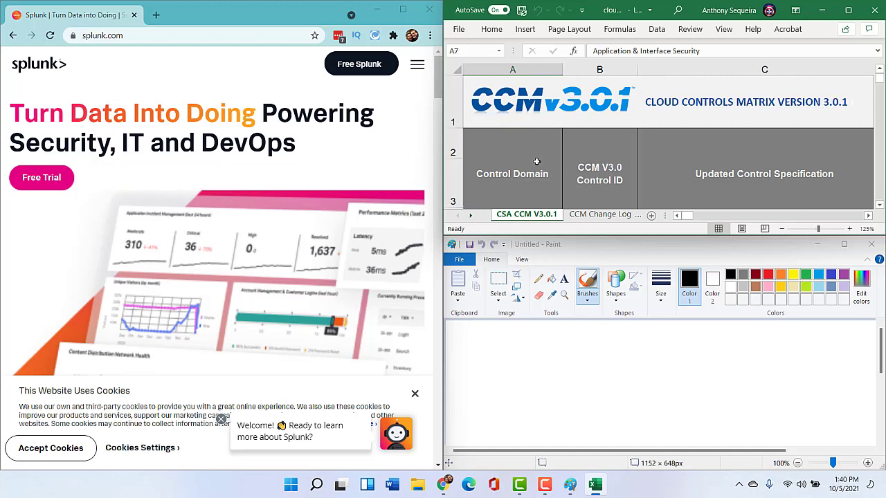
pyautogui.click(507, 156)
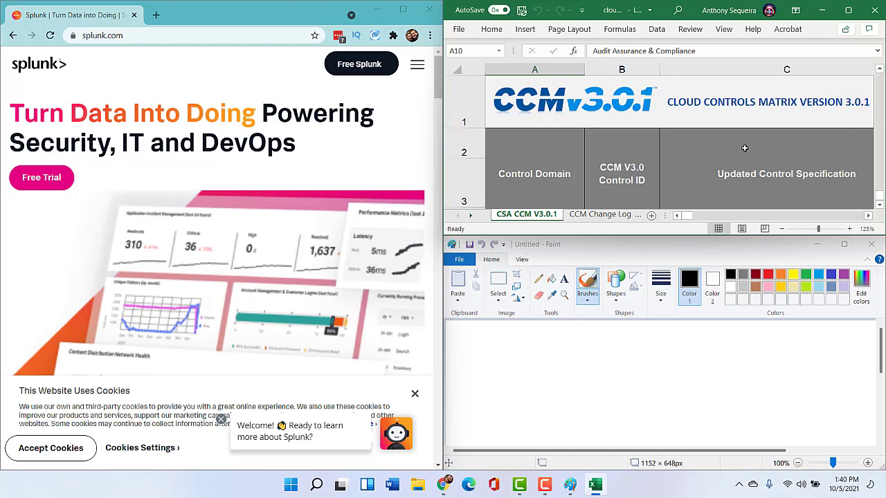
pyautogui.hscroll(3)
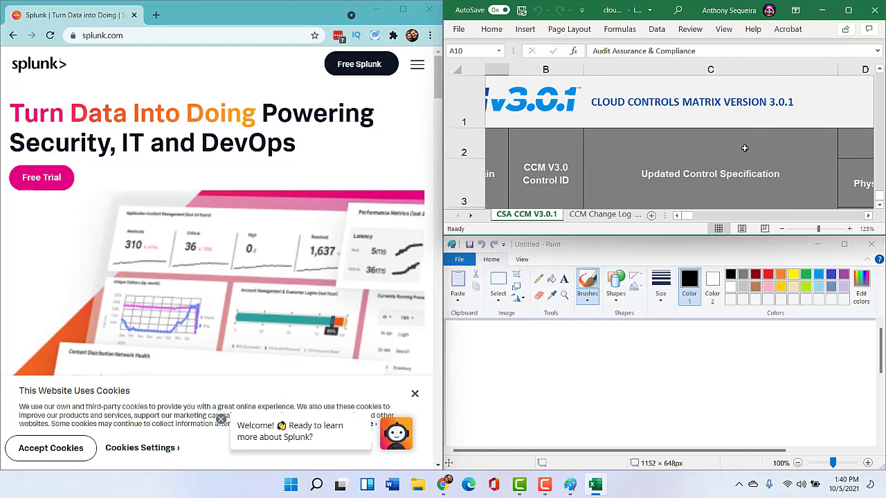
pyautogui.hscroll(3)
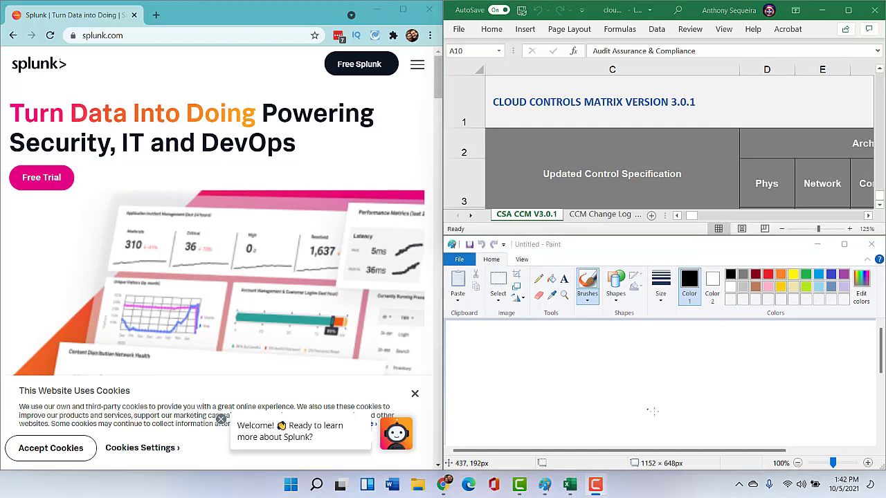
pyautogui.moveTo(569, 484)
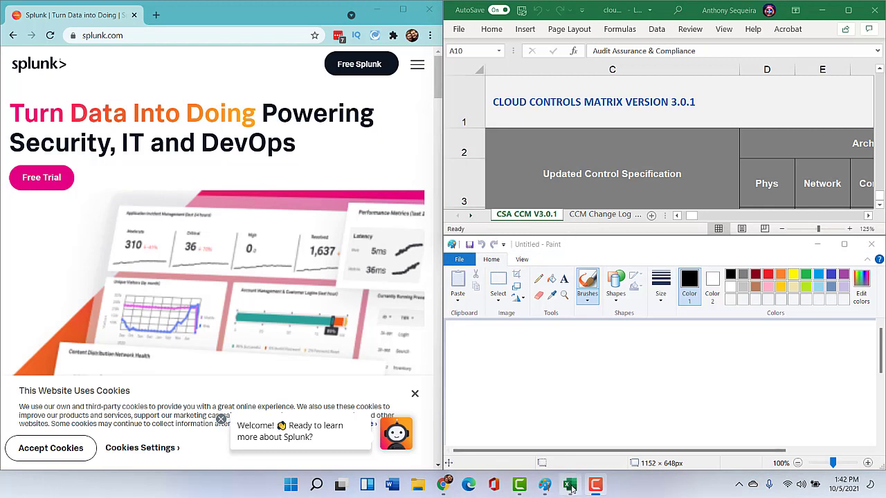
pyautogui.moveTo(568, 484)
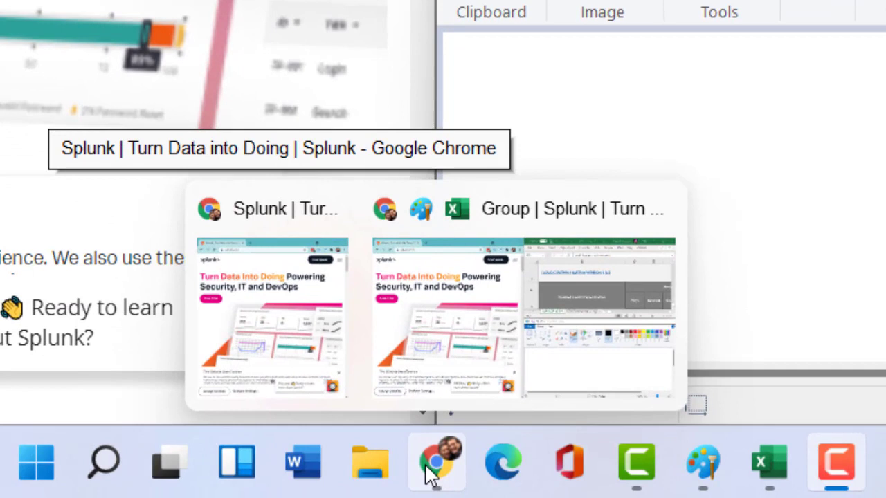
pyautogui.moveTo(443, 426)
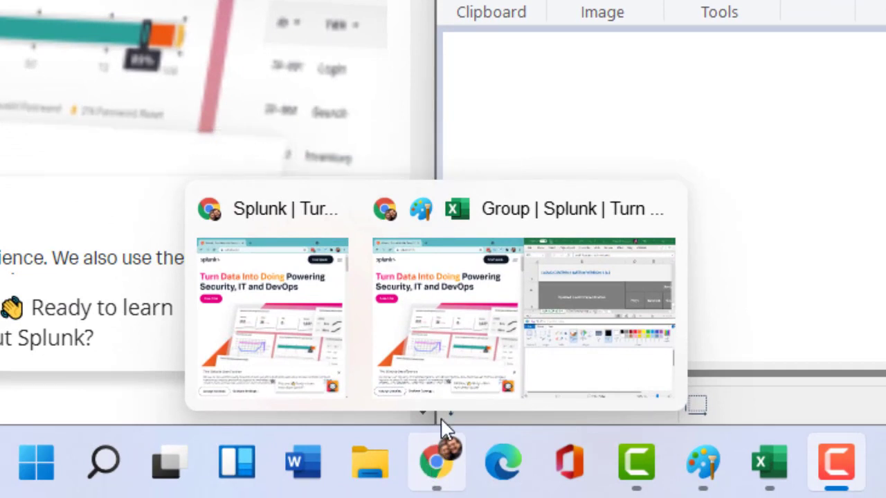
pyautogui.moveTo(297, 336)
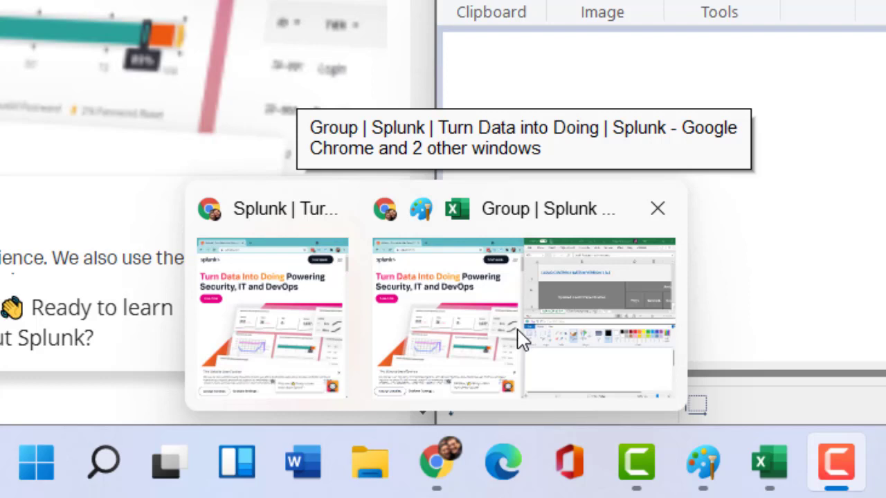
pyautogui.moveTo(529, 238)
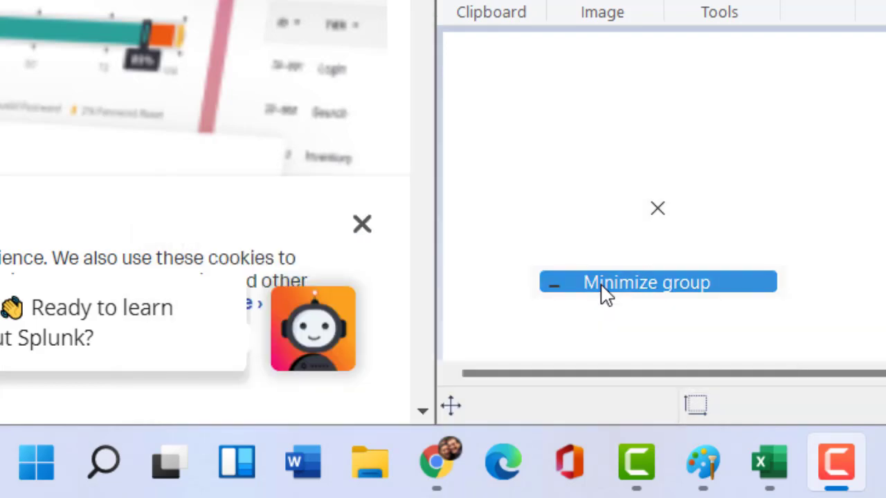
# Minimize the whole Chrome, Excel and Paint snap group to the desktop
pyautogui.click(646, 282)
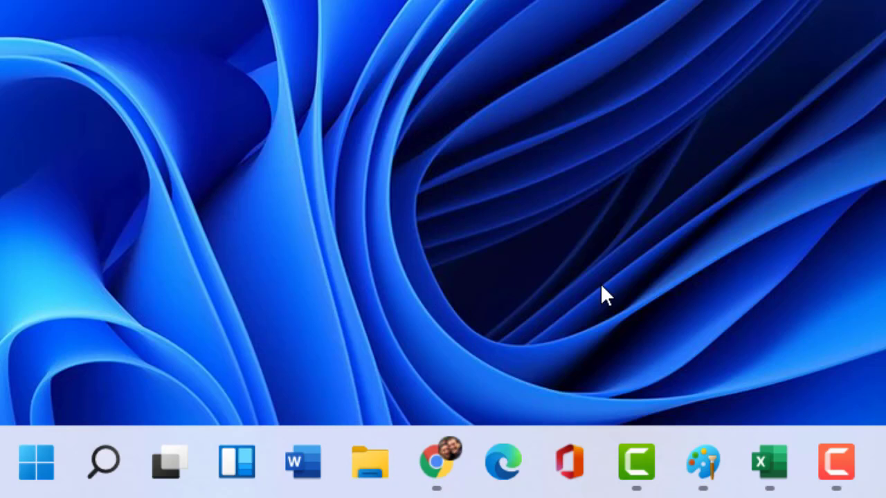
pyautogui.moveTo(436, 460)
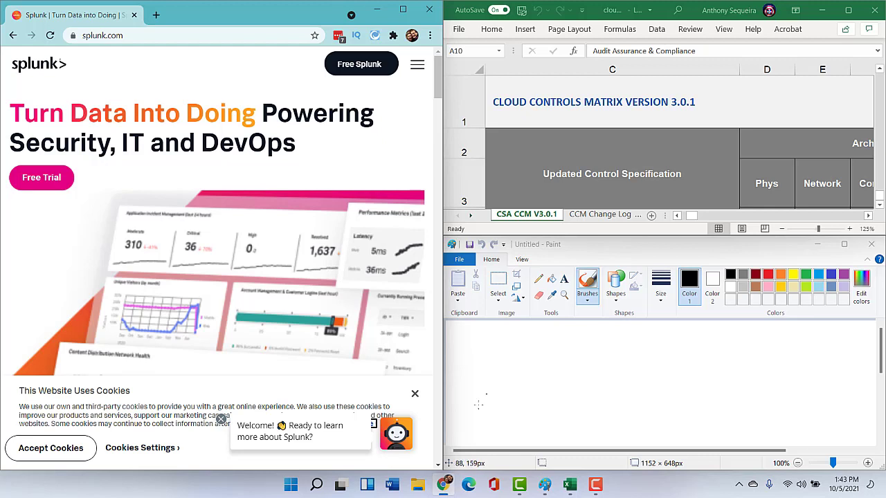
pyautogui.moveTo(444, 484)
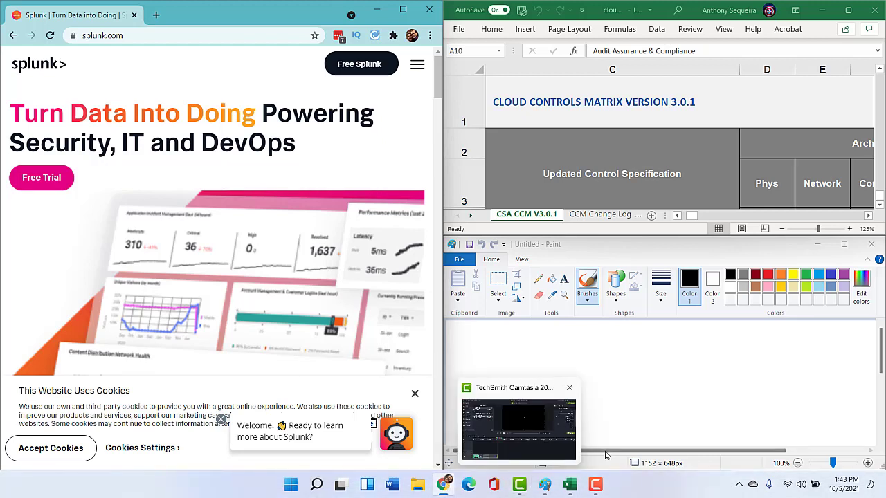
pyautogui.moveTo(569, 484)
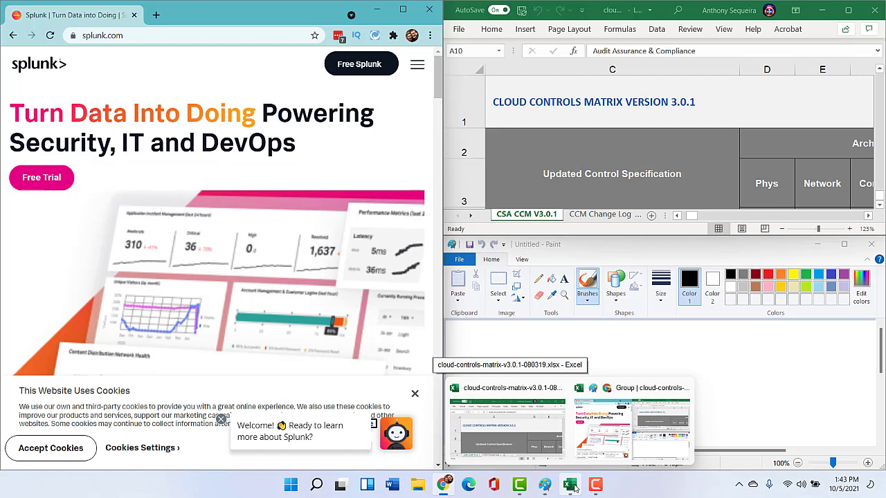
pyautogui.moveTo(631, 387)
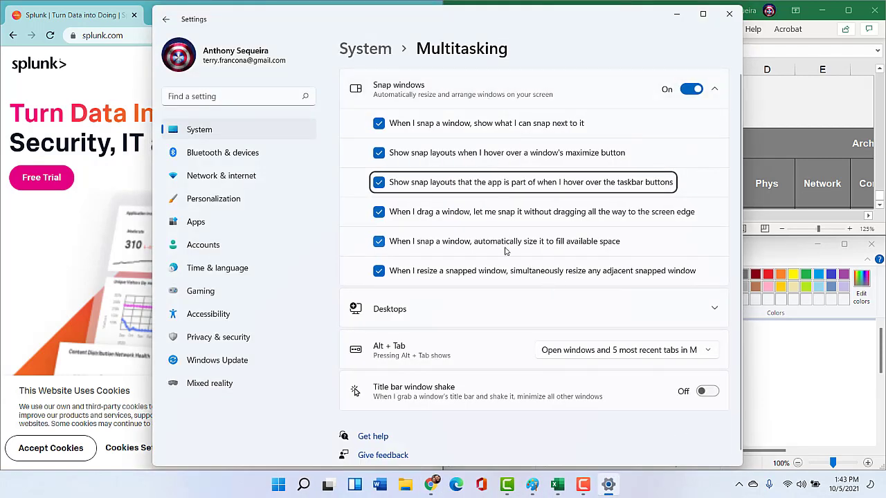
pyautogui.moveTo(472, 269)
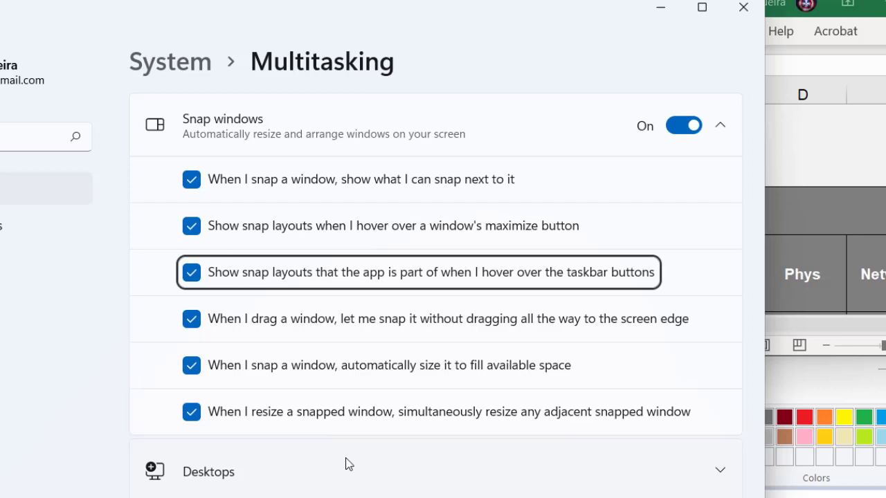
pyautogui.moveTo(319, 305)
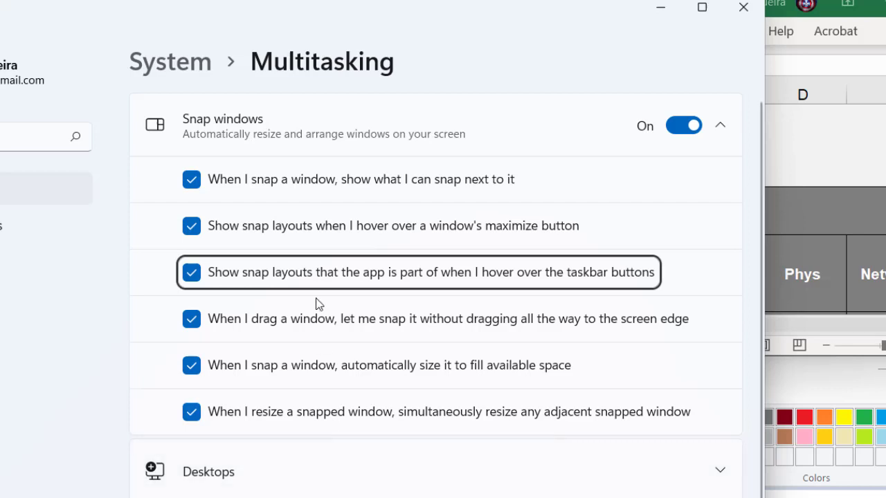
pyautogui.moveTo(339, 237)
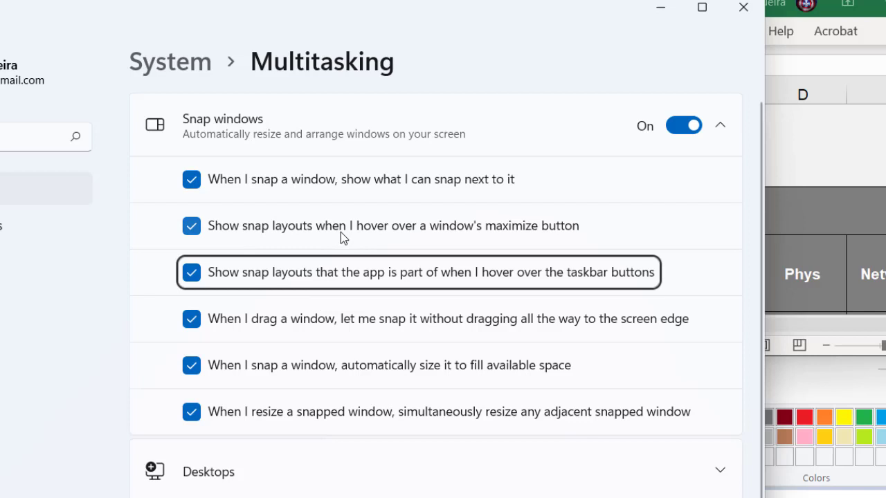
pyautogui.moveTo(701, 7)
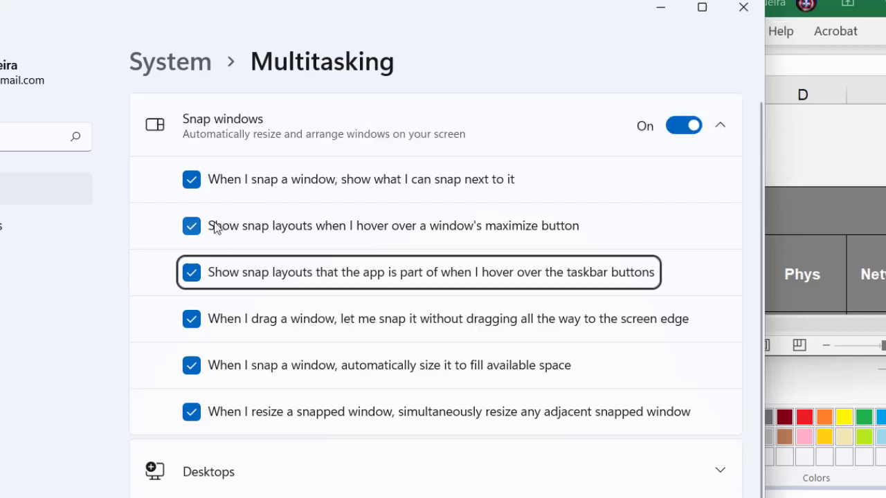
pyautogui.moveTo(547, 100)
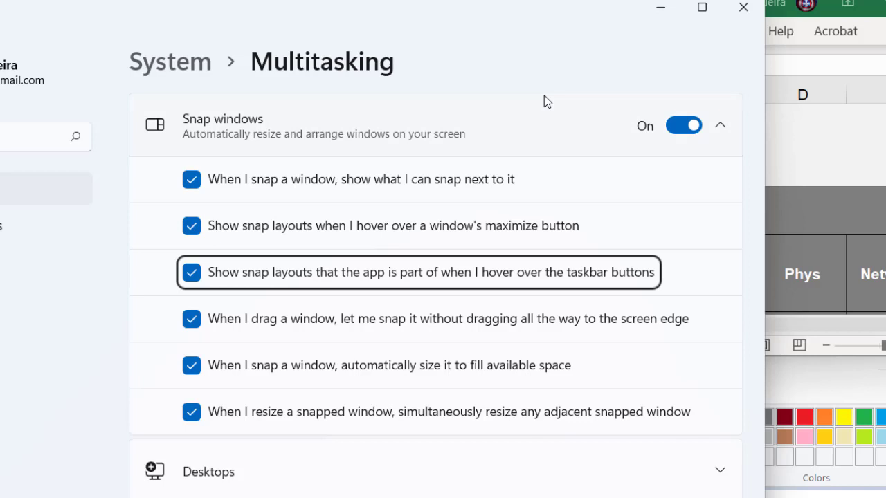
pyautogui.moveTo(558, 405)
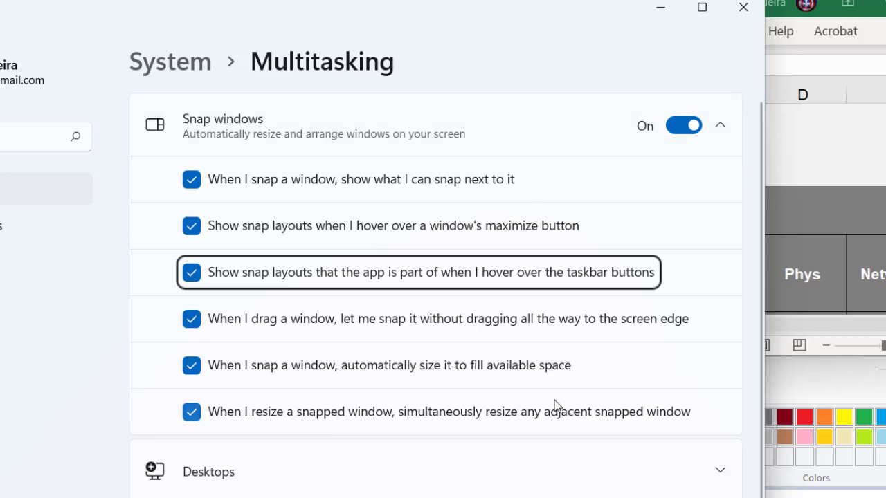
pyautogui.moveTo(743, 13)
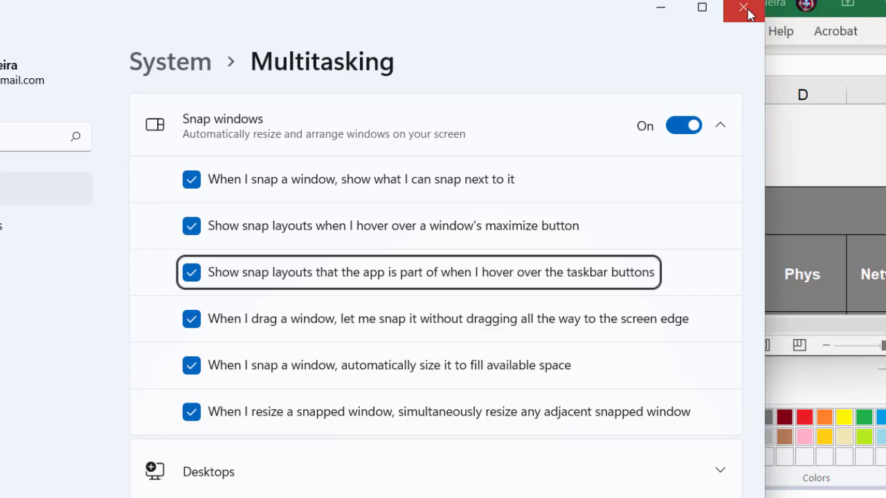
# Close the Multitasking Settings window to reveal the snapped Chrome, Excel and Paint layout
pyautogui.click(743, 10)
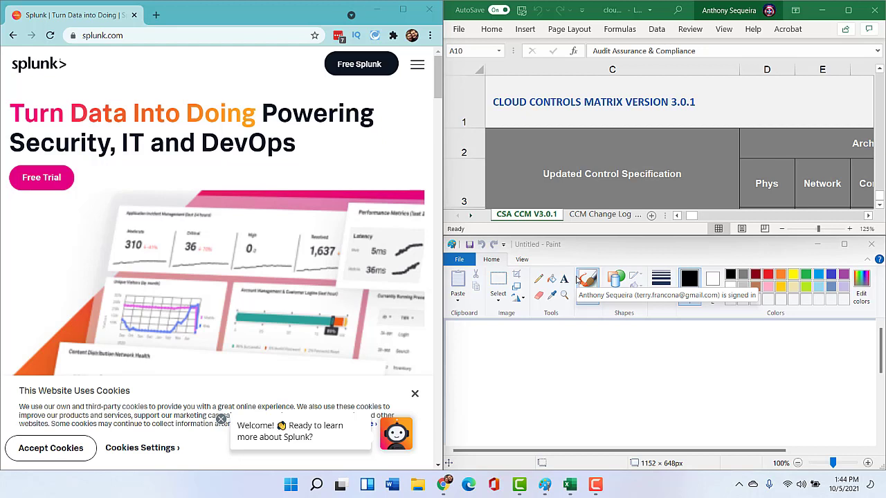
pyautogui.moveTo(533, 250)
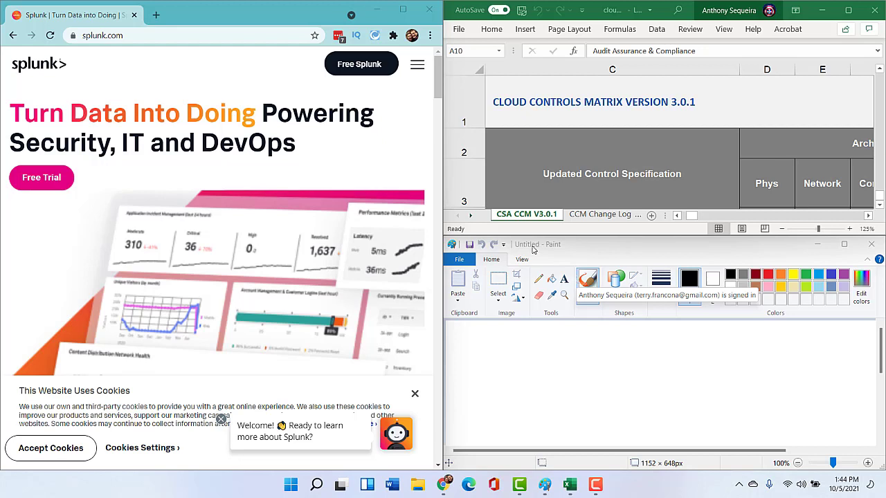
pyautogui.moveTo(381, 145)
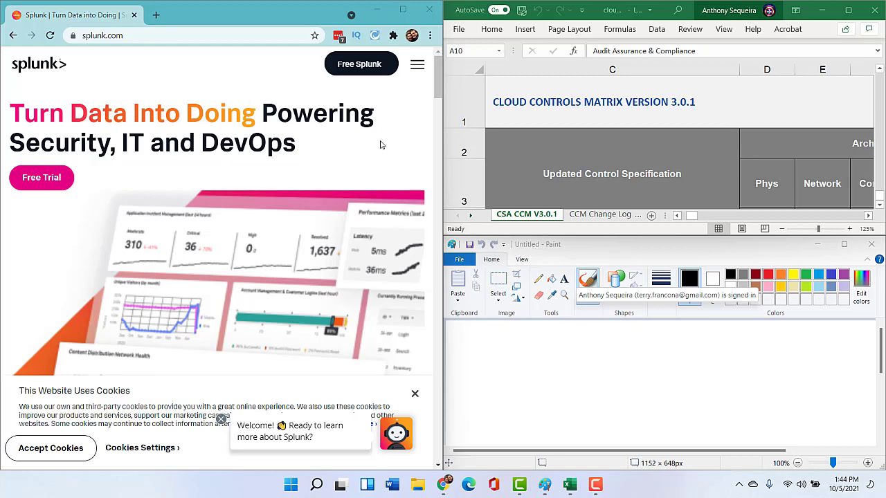